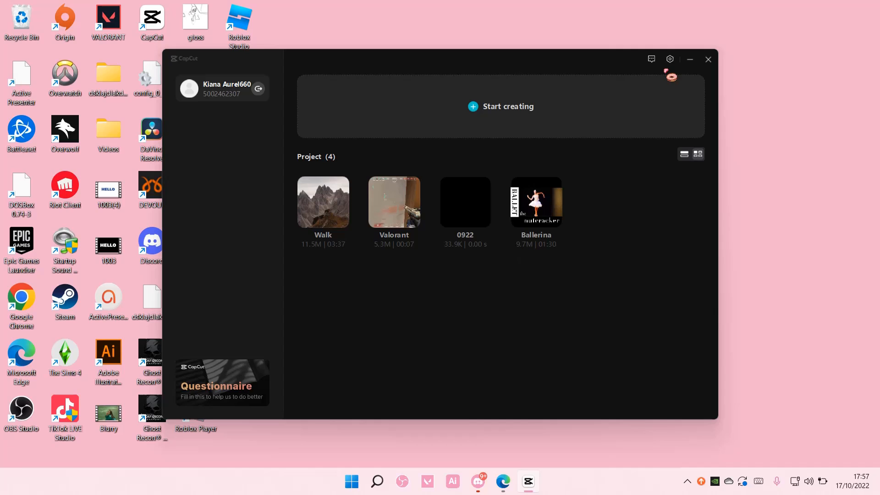
# Step: View CapCut's version information, toggling closed beta notifications off and back on
pyautogui.click(670, 59)
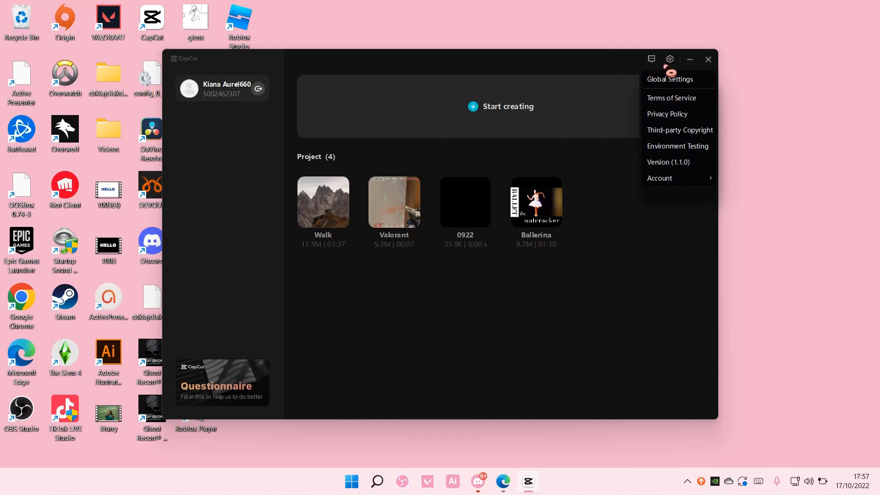
pyautogui.click(668, 163)
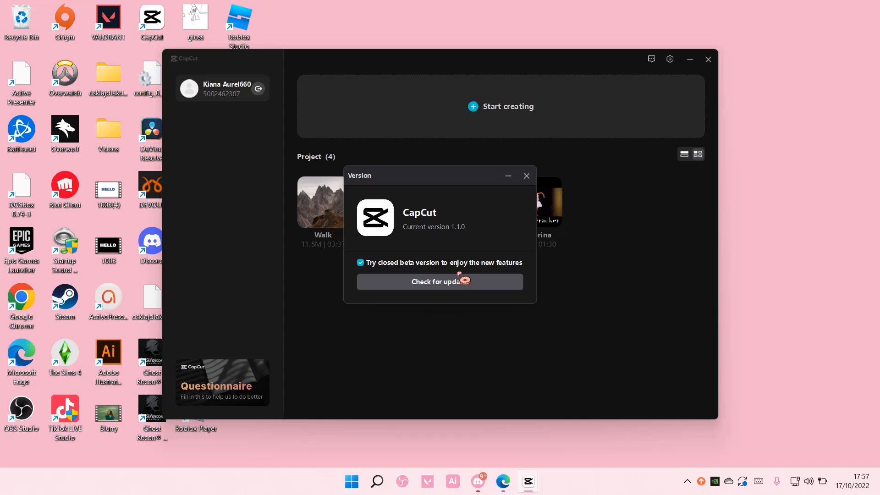
pyautogui.click(360, 262)
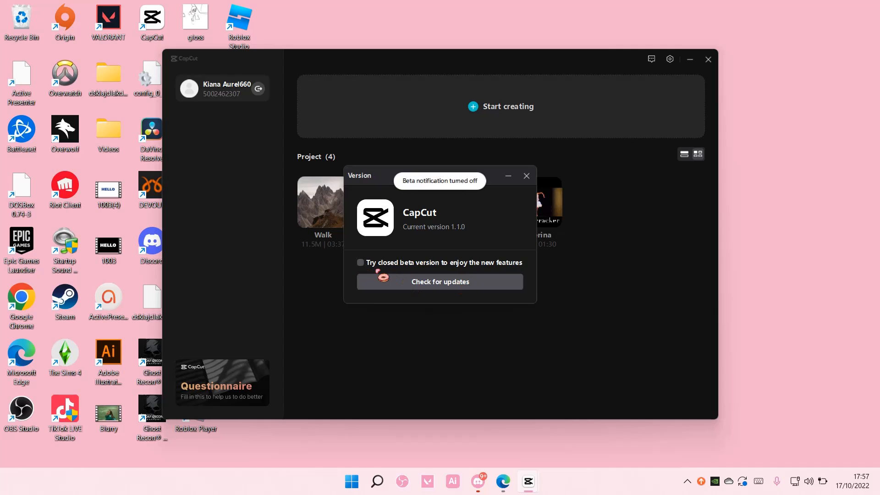
pyautogui.click(360, 262)
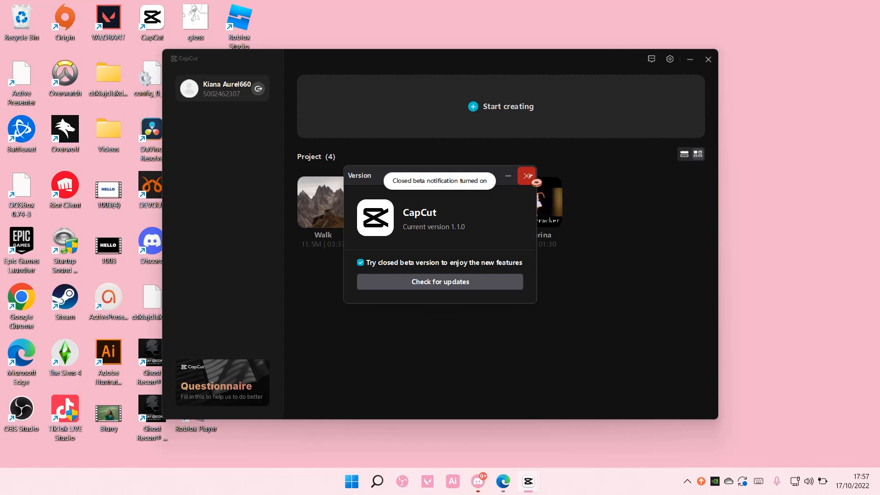
pyautogui.click(526, 175)
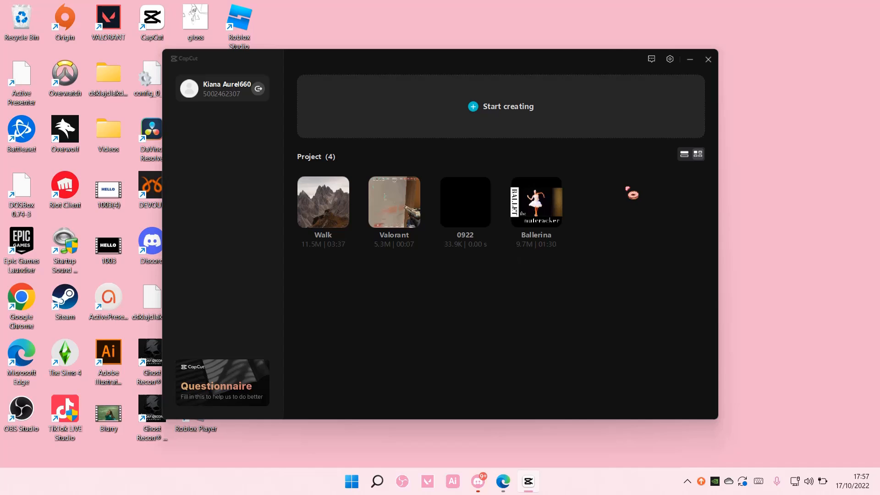
pyautogui.moveTo(670, 59)
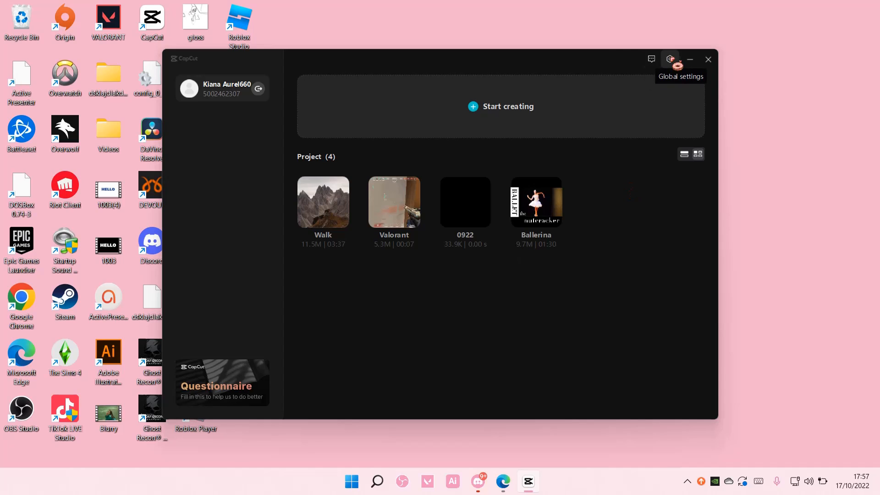
# Step: Browse the Global Settings language options, then close them keeping English
pyautogui.click(670, 59)
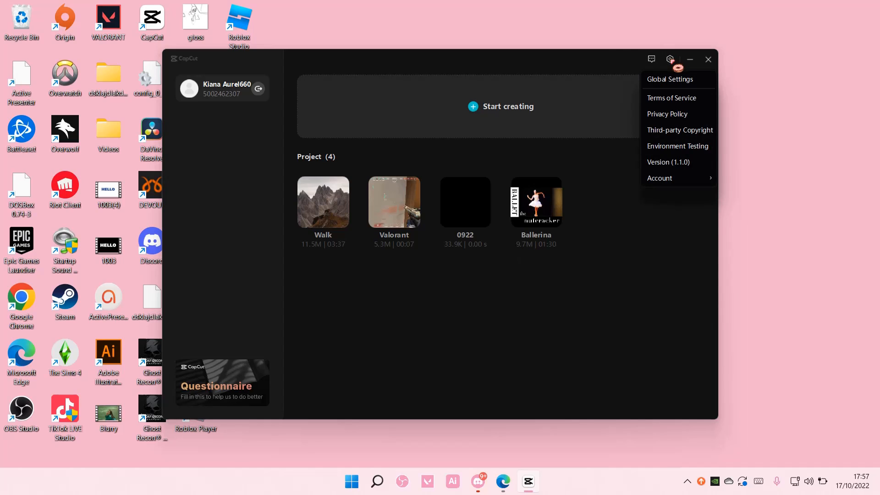
pyautogui.click(669, 78)
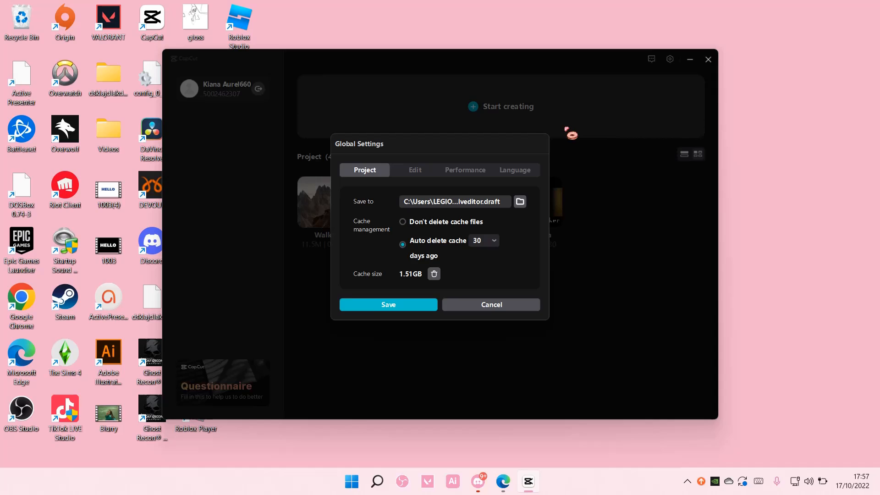
pyautogui.click(513, 170)
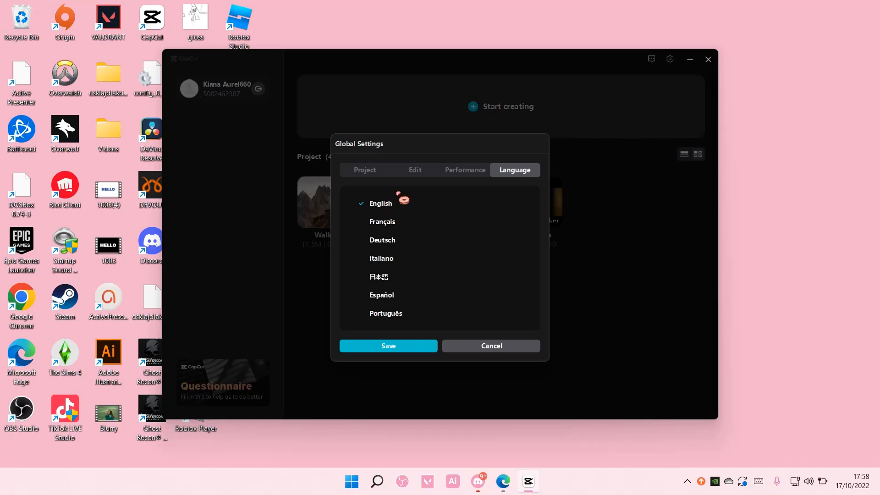
pyautogui.moveTo(382, 211)
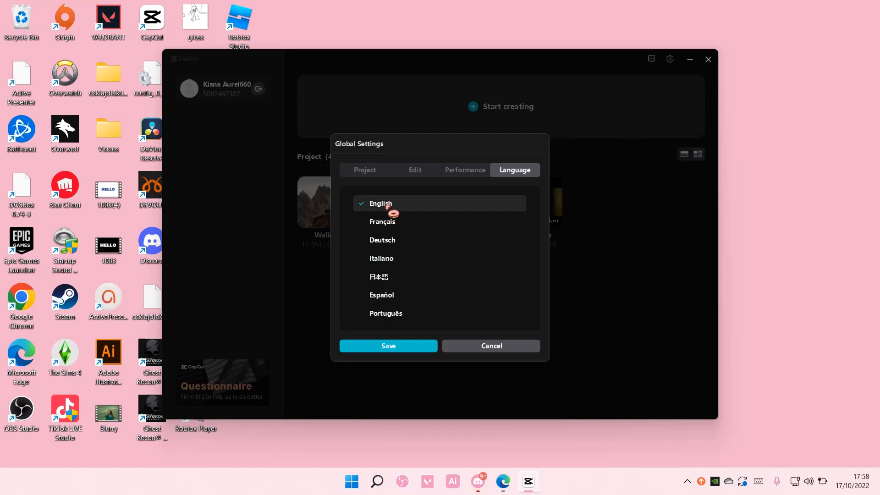
pyautogui.click(388, 345)
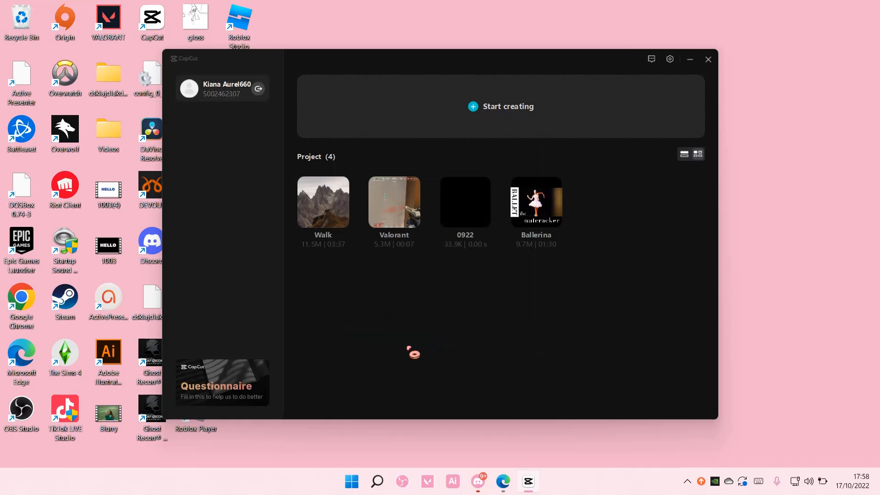
# Step: Reopen Global Settings and switch the interface language to Español
pyautogui.click(670, 59)
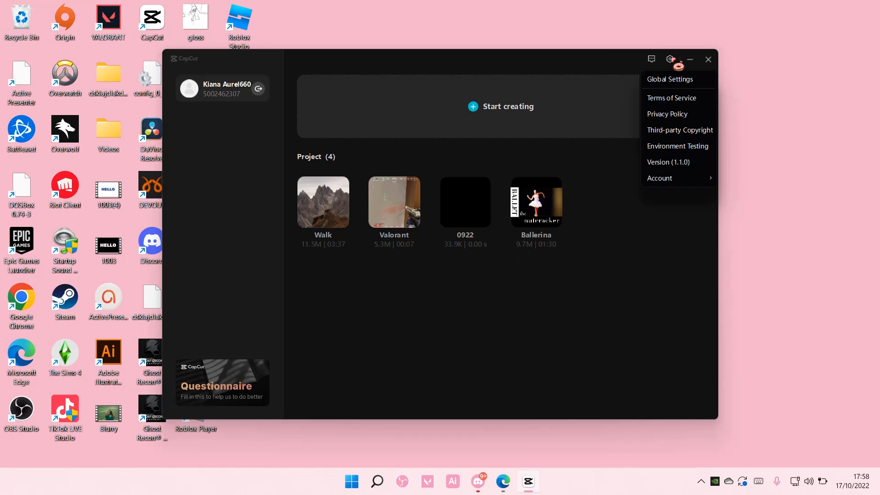
pyautogui.moveTo(669, 80)
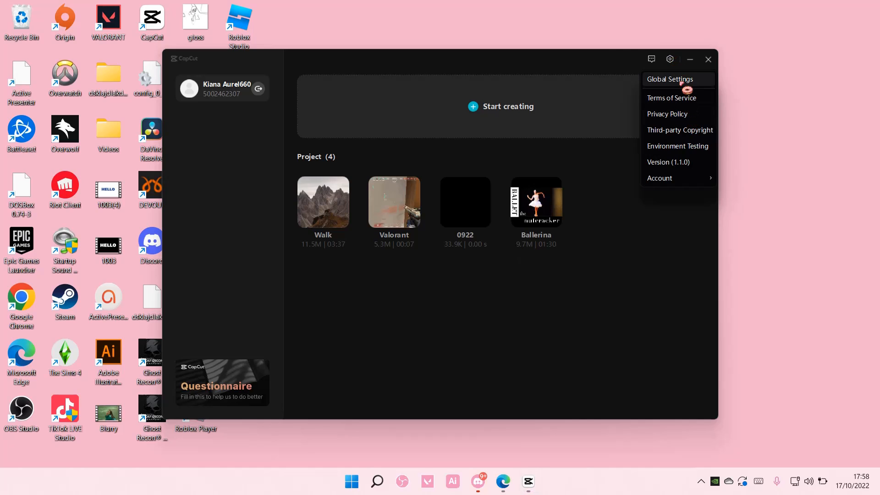
pyautogui.click(669, 78)
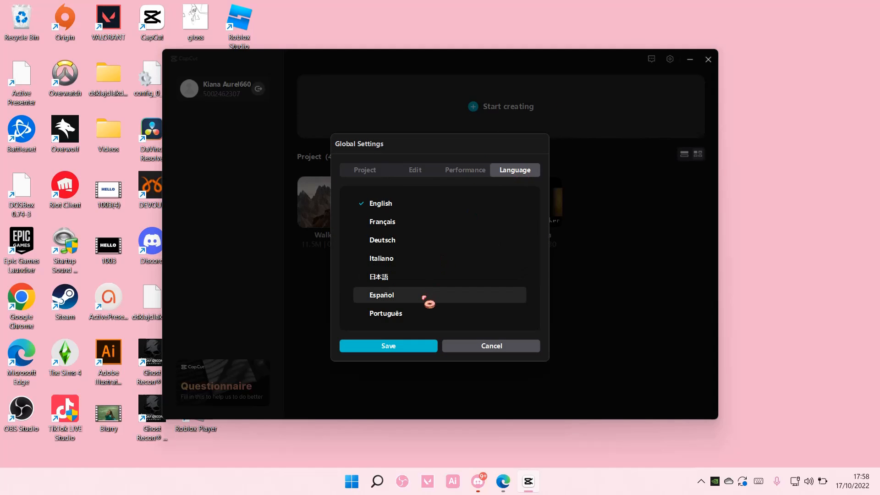
pyautogui.click(388, 346)
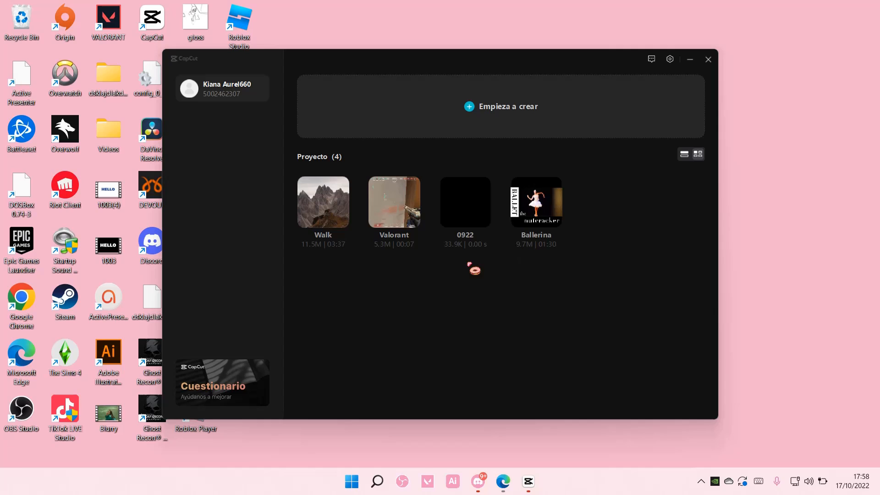
pyautogui.click(670, 59)
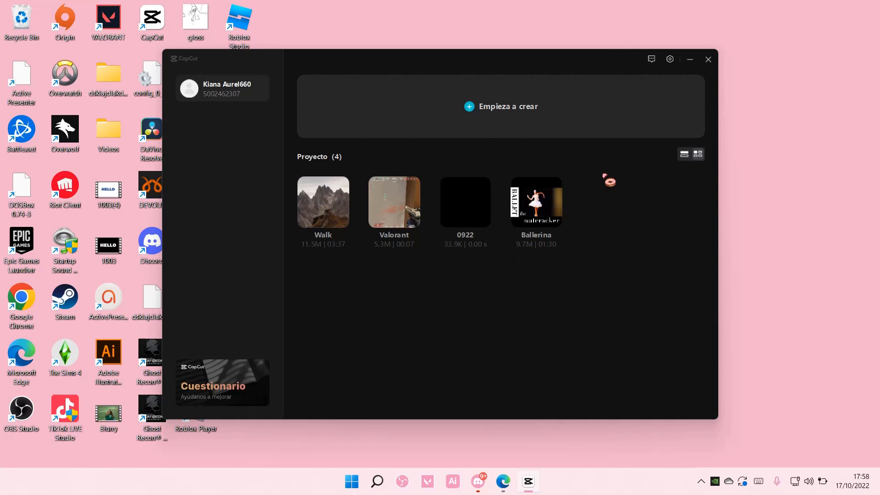
pyautogui.moveTo(669, 59)
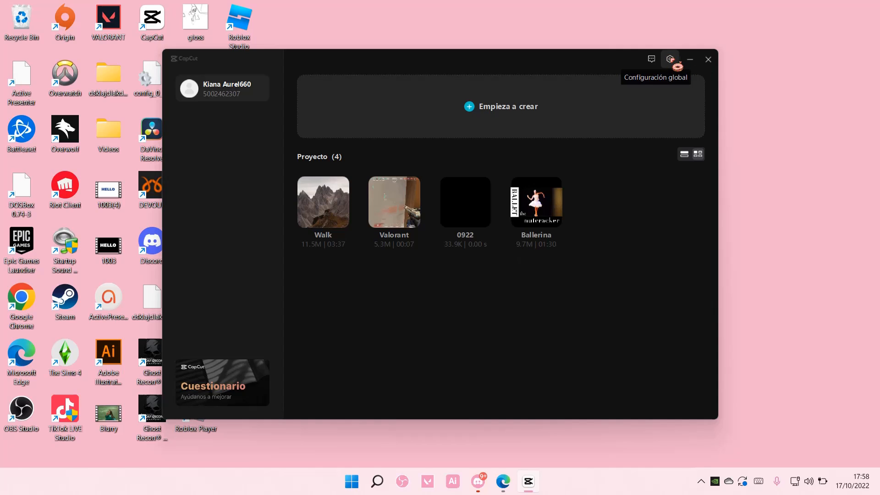
# Step: In Configuración global's Idioma tab, select English and save, letting CapCut close
pyautogui.click(669, 59)
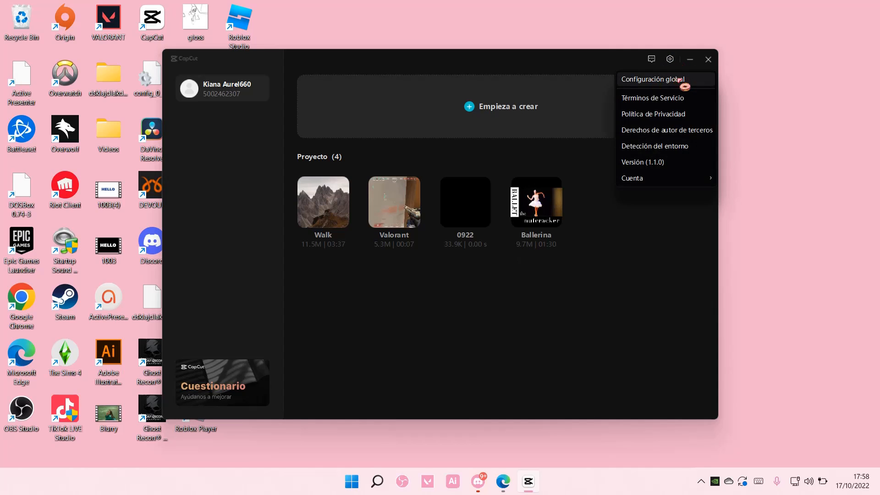
pyautogui.click(652, 79)
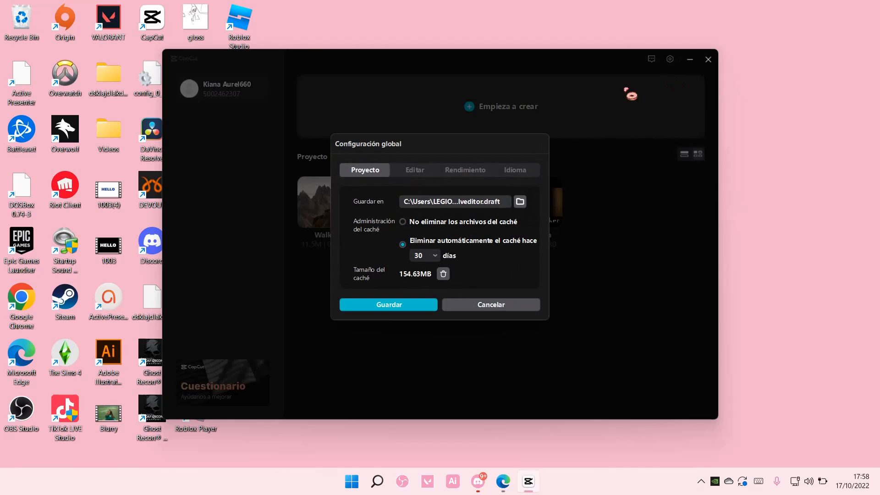
pyautogui.click(513, 170)
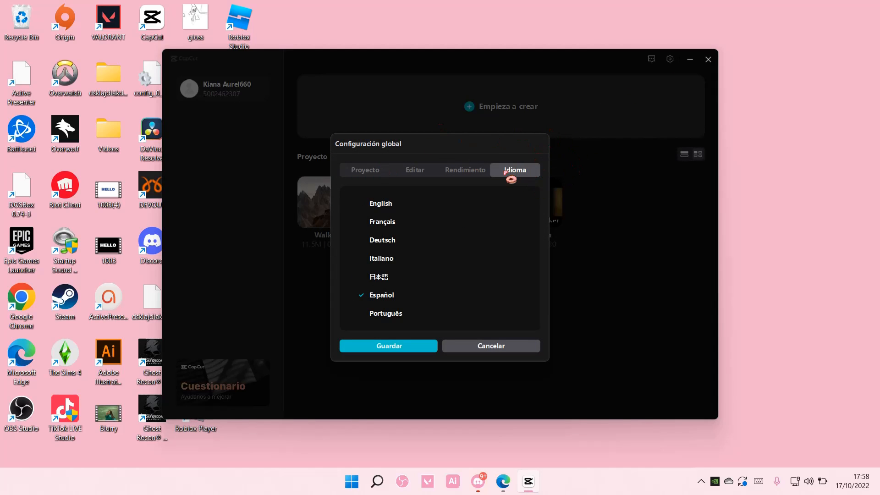
pyautogui.click(381, 203)
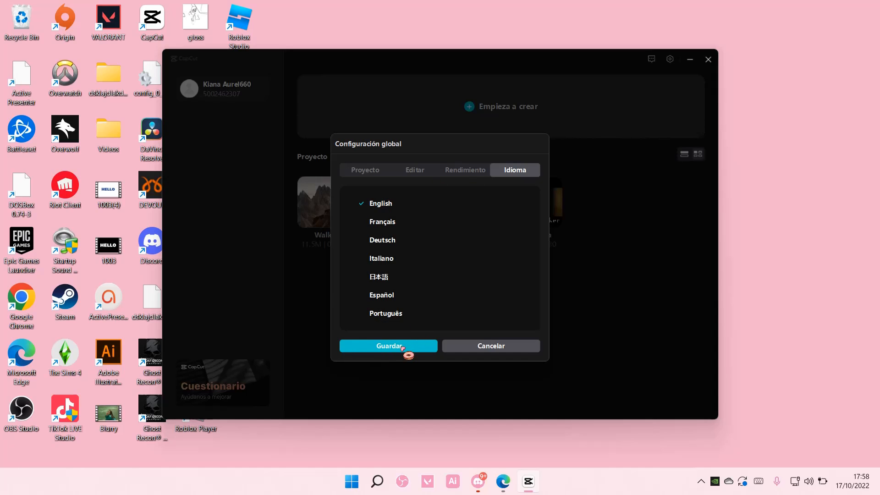
pyautogui.click(388, 345)
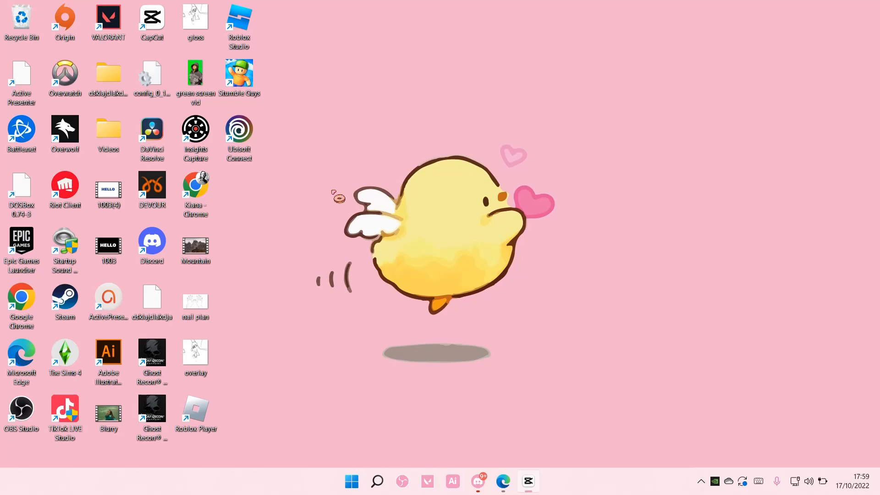
# Step: Open the Walk project, review Global Settings language options, and cancel without changes
pyautogui.click(527, 481)
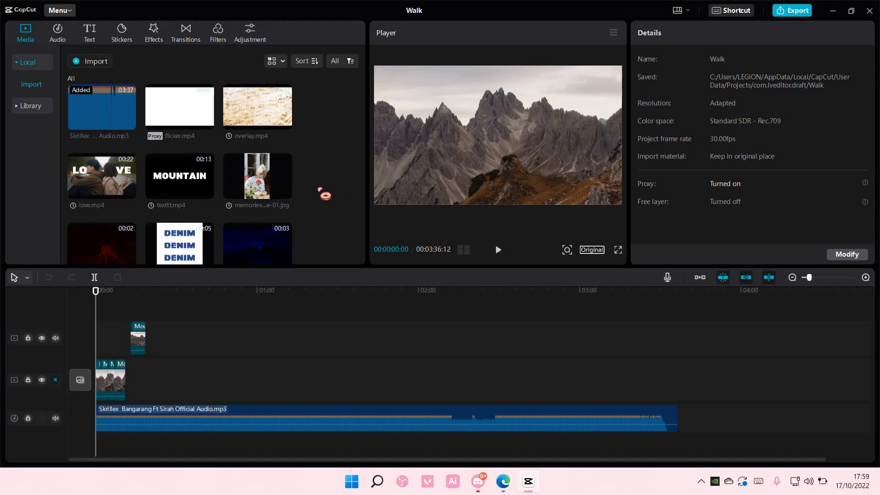
pyautogui.click(58, 10)
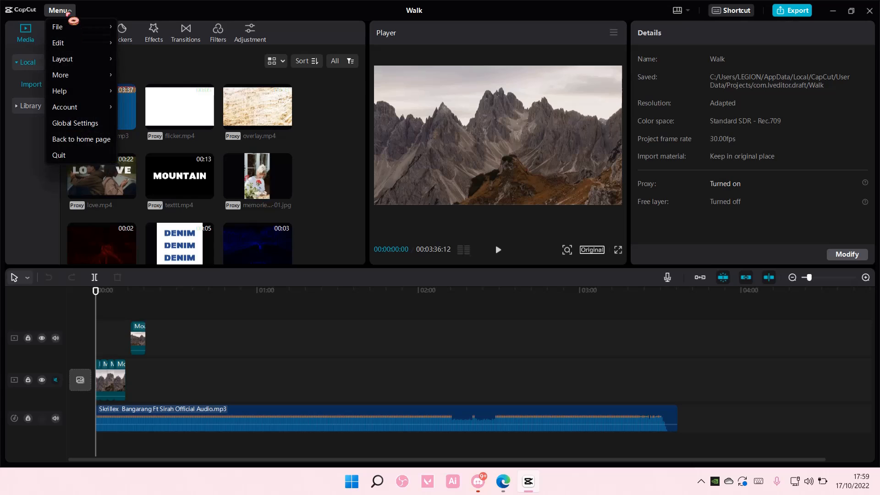
pyautogui.click(75, 124)
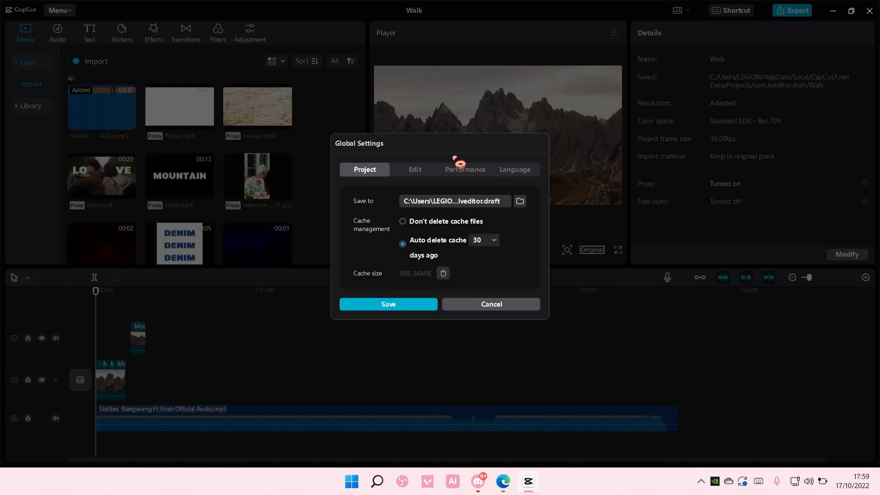
pyautogui.click(514, 170)
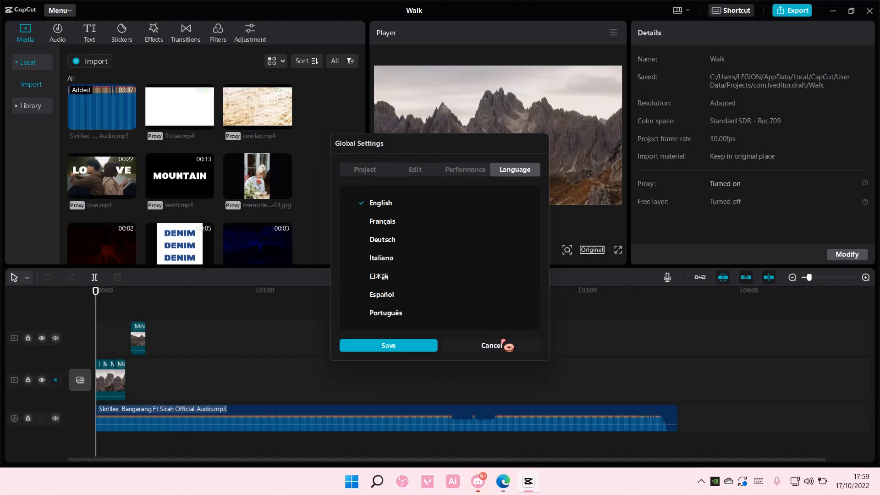
pyautogui.click(490, 345)
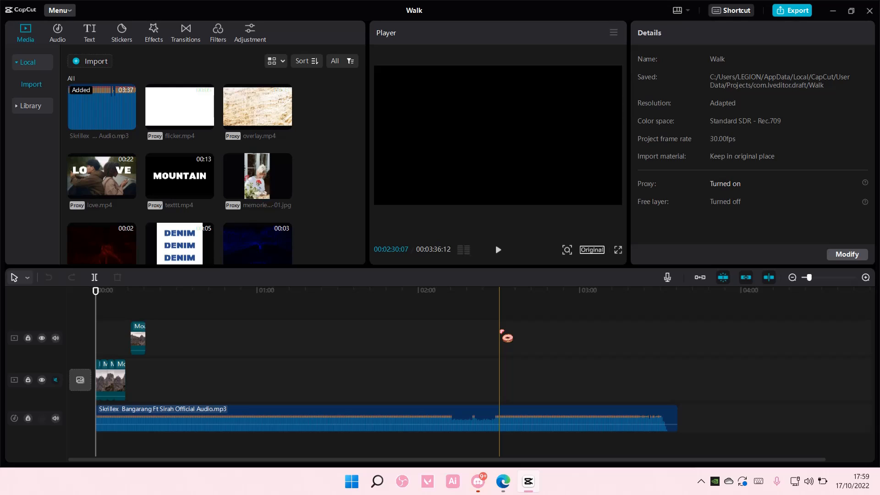